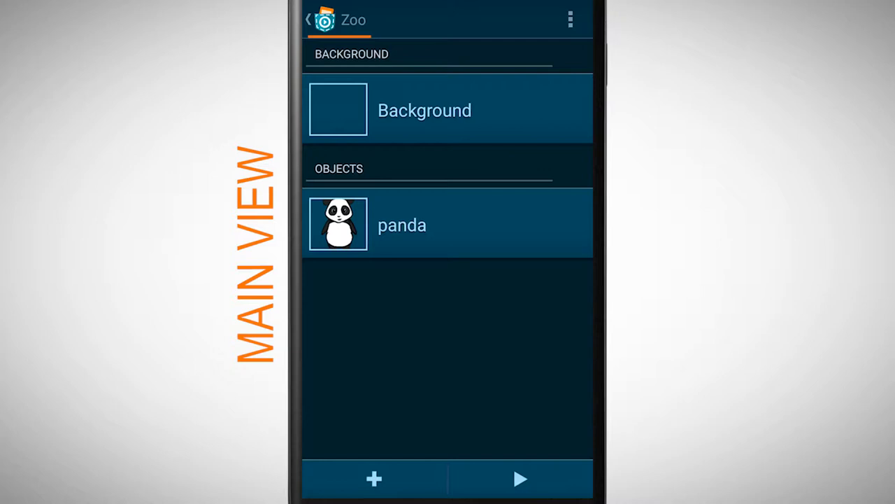
Step: Add a new object to the Zoo project beside the Background and the panda
left_click(375, 479)
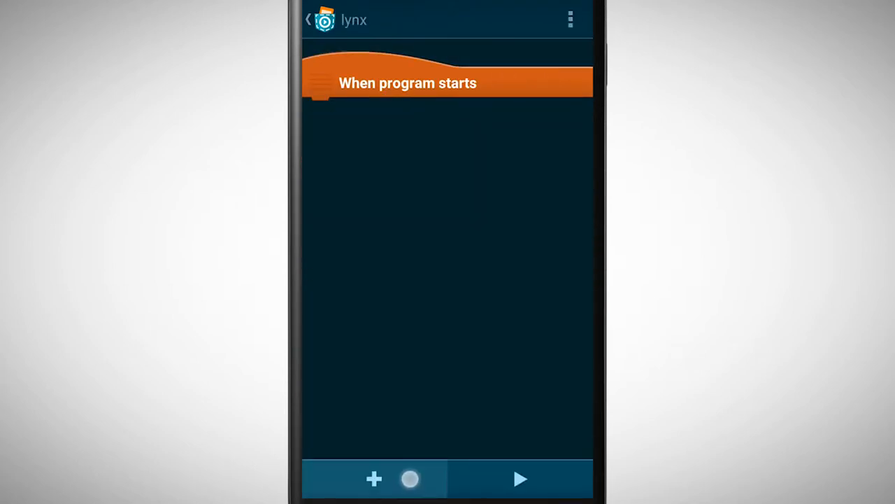
left_click(374, 479)
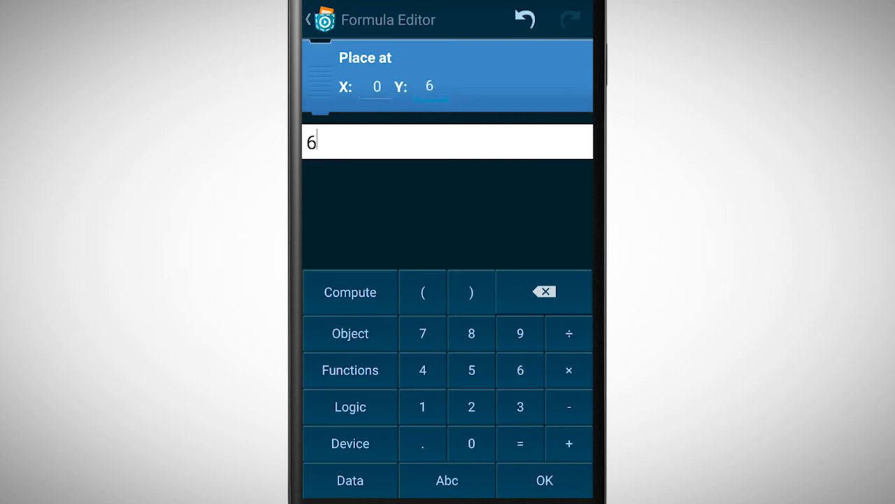
Step: Enter 600 as the lynx's Place at Y coordinate in the Formula Editor
left_click(544, 481)
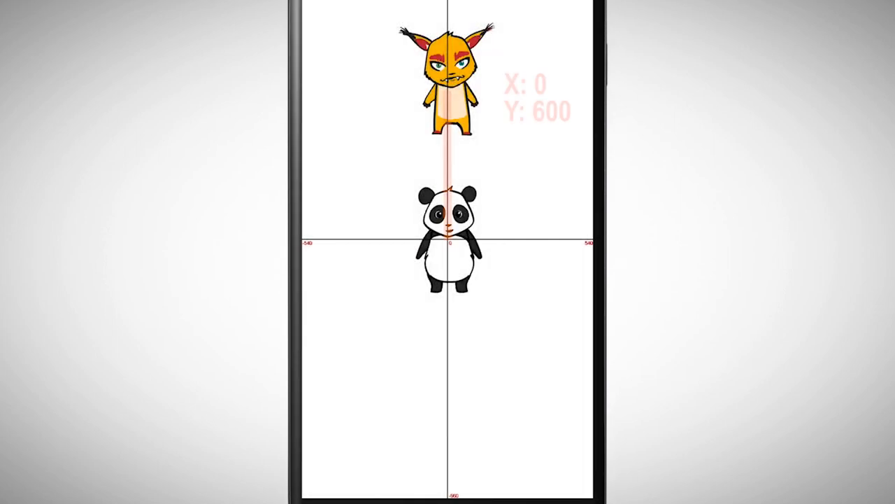